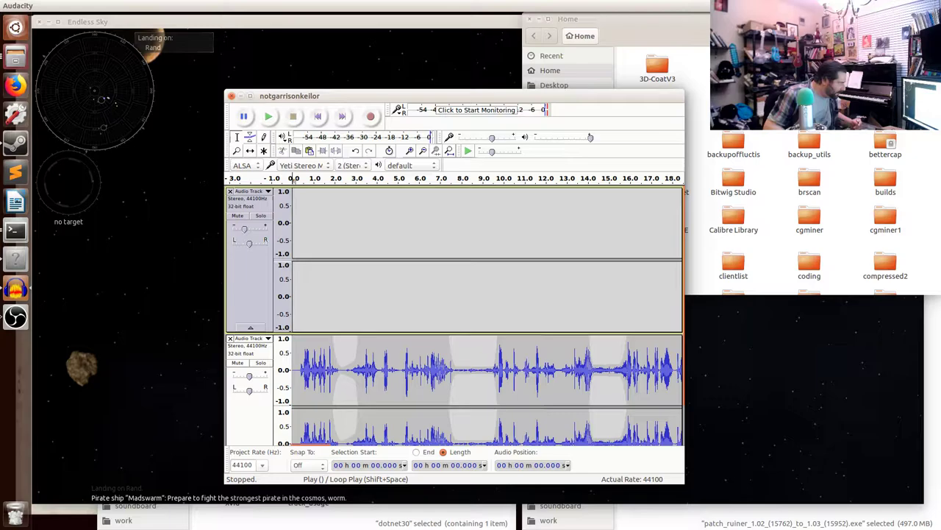
Play the three-minute stereo recording from the start and stop once it ends
click(268, 116)
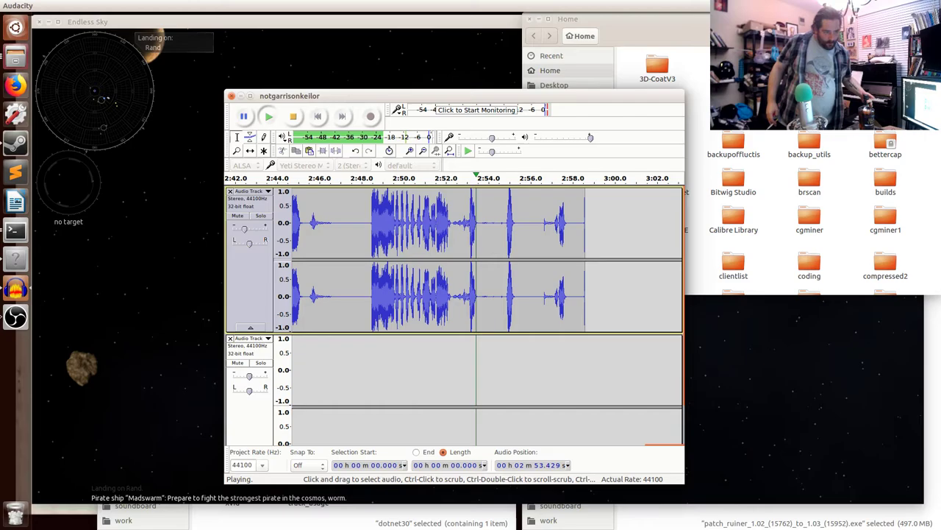
click(293, 116)
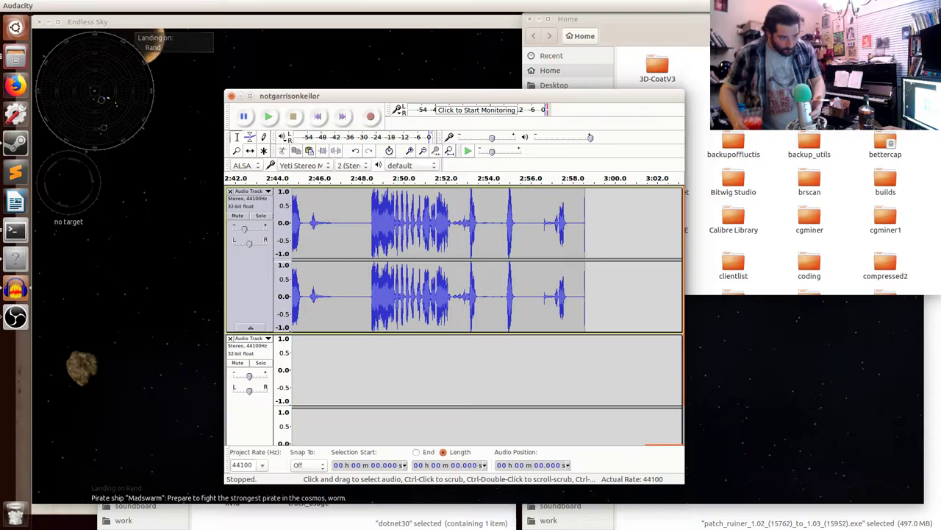